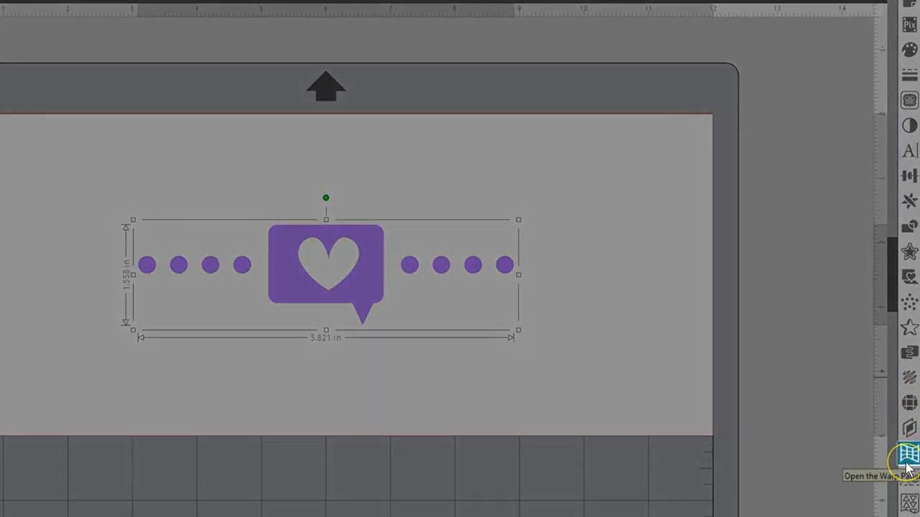
Show the Warp panel beside the dotted heart speech-bubble design.
{"action": "left_click", "coordinate": [908, 454]}
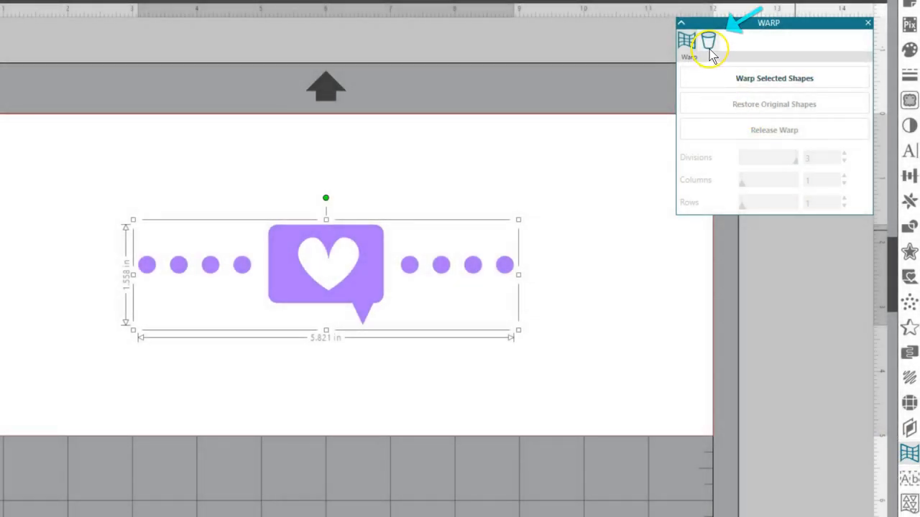
{"action": "mouse_move", "coordinate": [707, 40]}
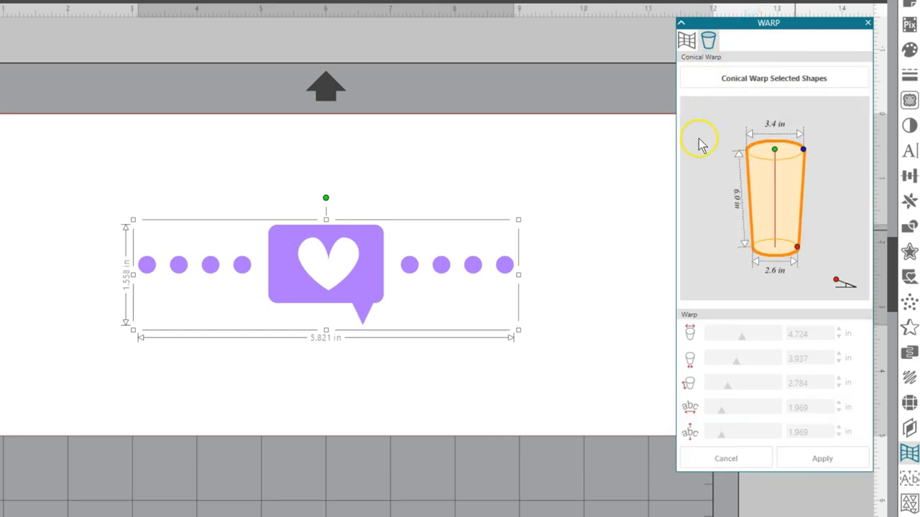
{"action": "mouse_move", "coordinate": [682, 153]}
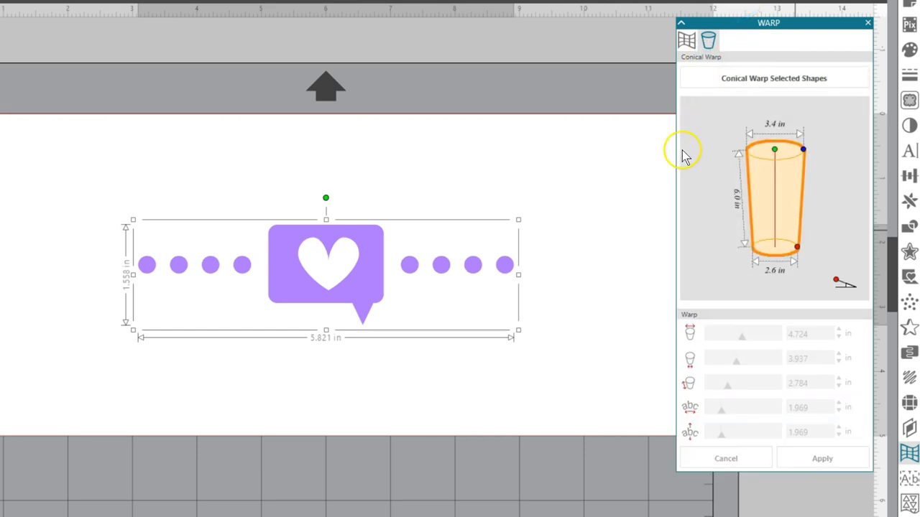
{"action": "mouse_move", "coordinate": [368, 290]}
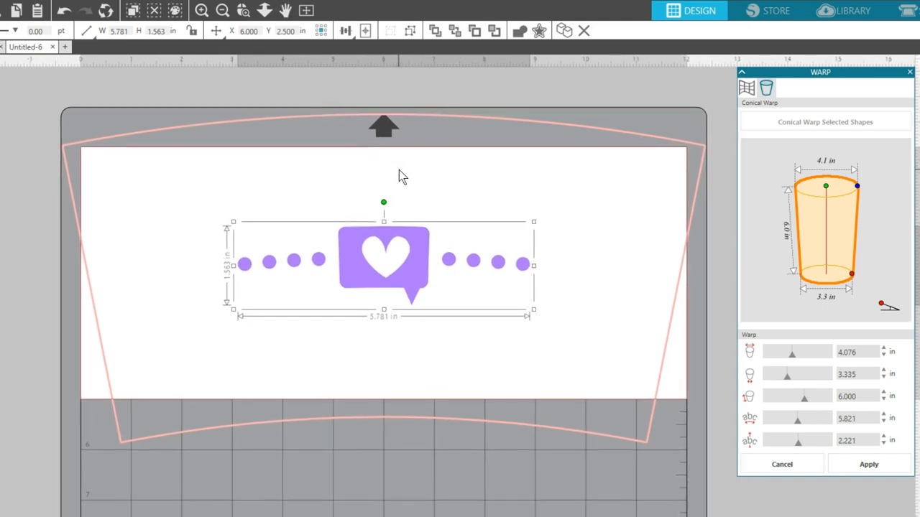
Reshape the cup template to a smaller, more tapered cup so the dot row arcs.
{"action": "left_click_drag", "start_coordinate": [857, 186], "coordinate": [865, 187]}
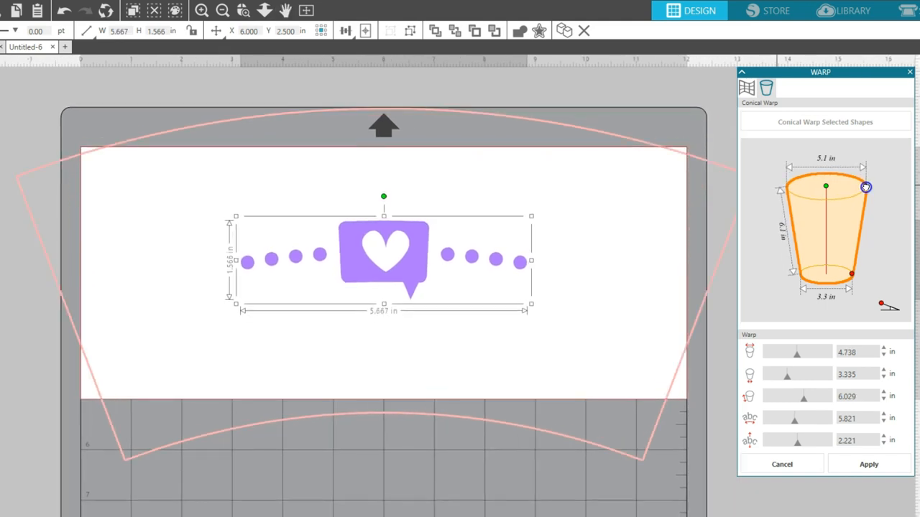
{"action": "left_click_drag", "start_coordinate": [865, 187], "coordinate": [825, 216]}
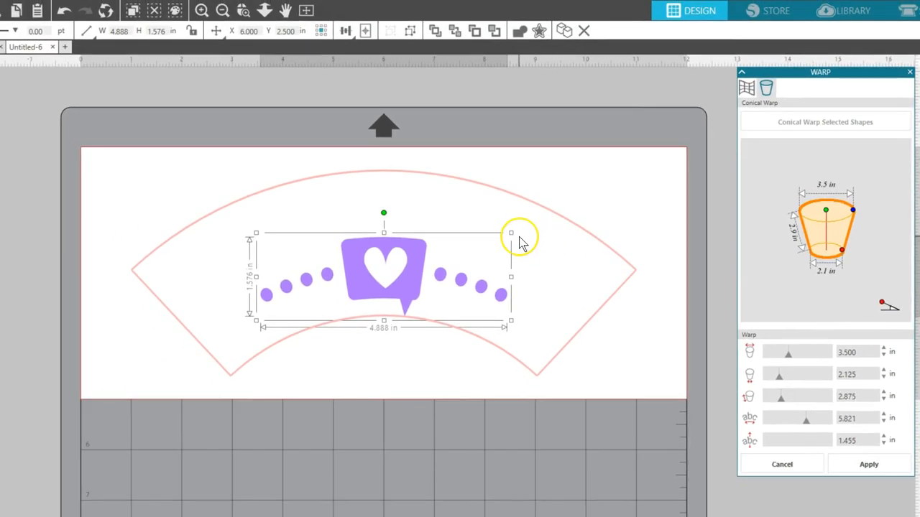
{"action": "mouse_move", "coordinate": [689, 351]}
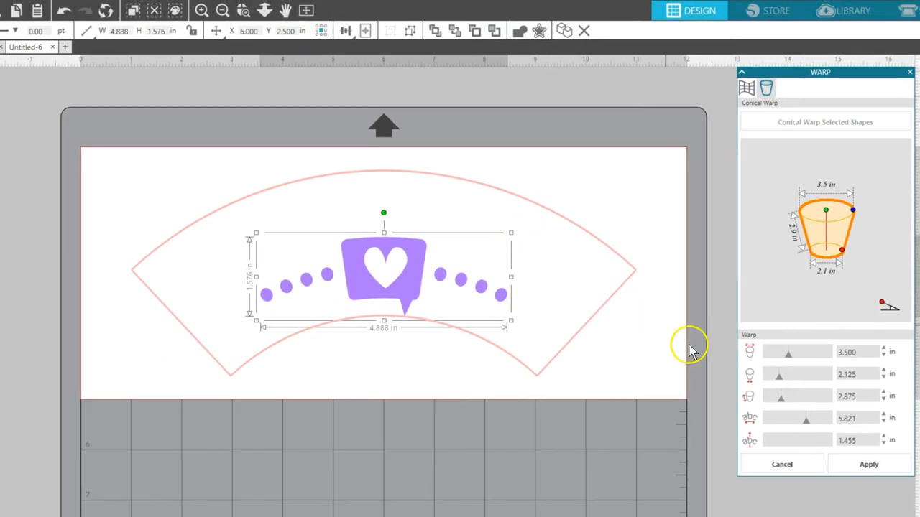
{"action": "mouse_move", "coordinate": [808, 424]}
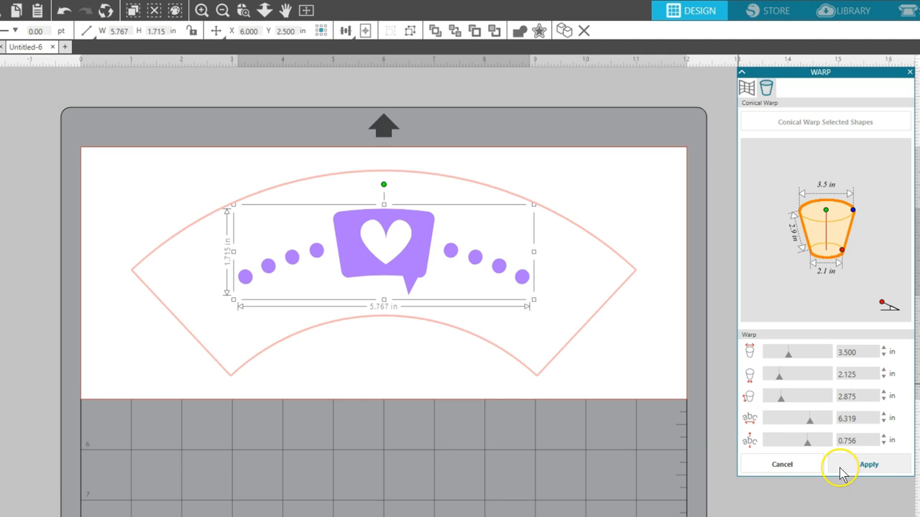
{"action": "mouse_move", "coordinate": [842, 471]}
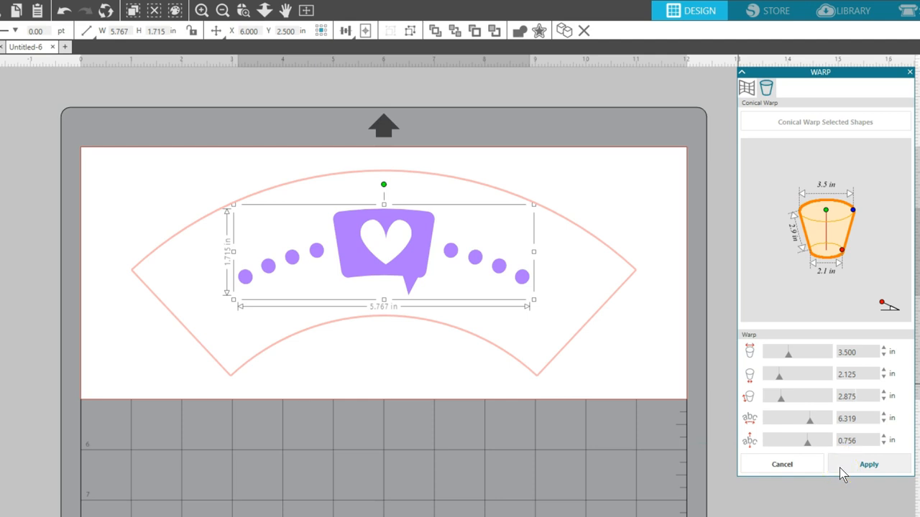
{"action": "mouse_move", "coordinate": [533, 376]}
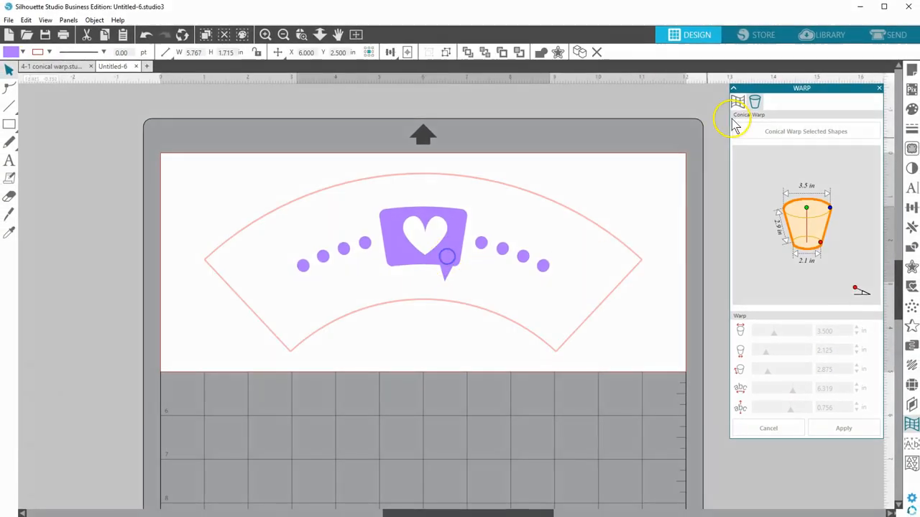
Dismiss the Warp panel, leaving the arced design for the Send view.
{"action": "left_click", "coordinate": [891, 35]}
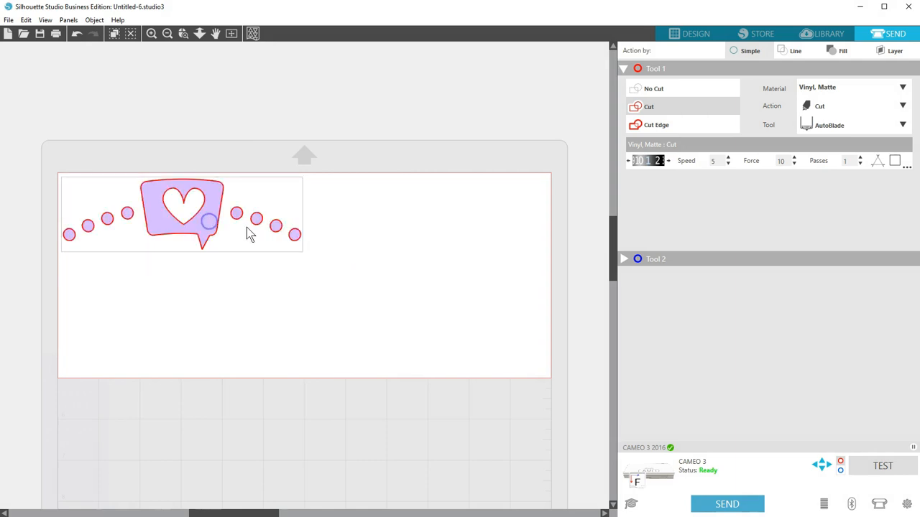
{"action": "mouse_move", "coordinate": [696, 34]}
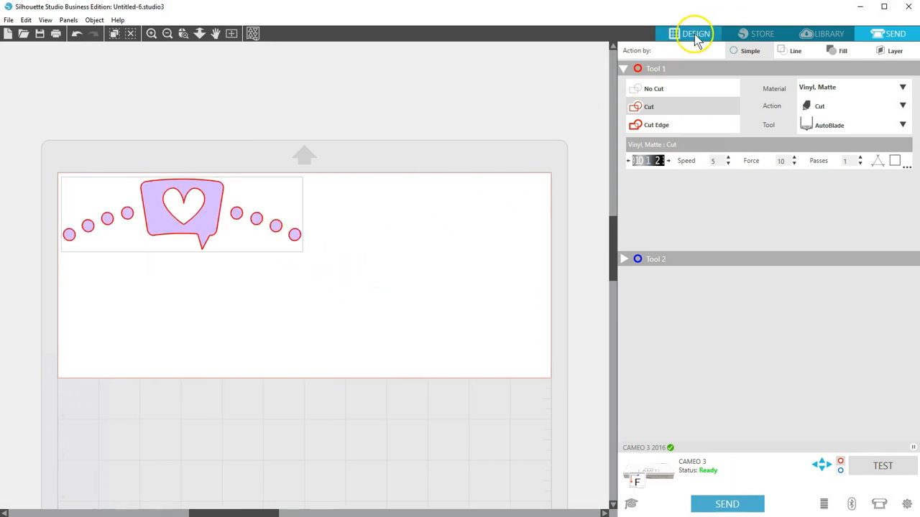